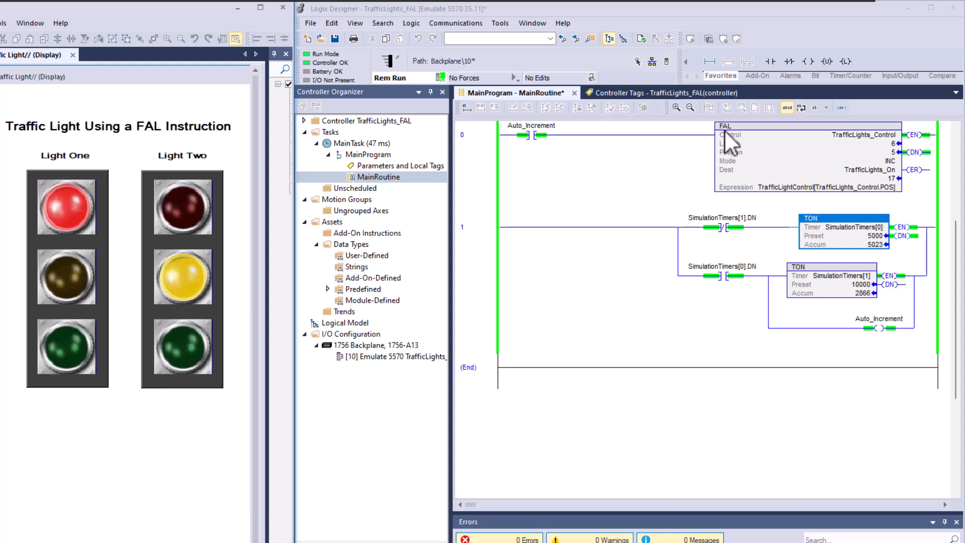
mouse_move(774, 159)
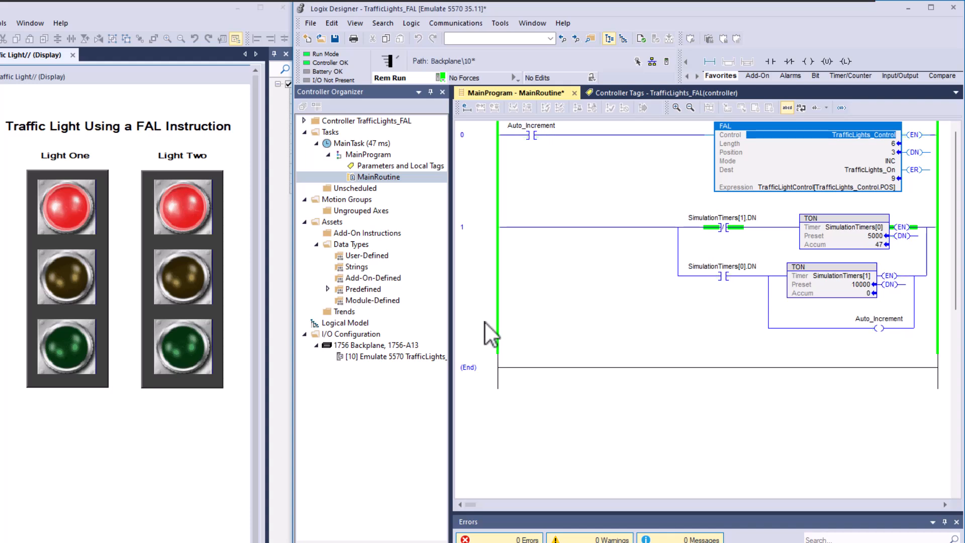
mouse_move(511, 304)
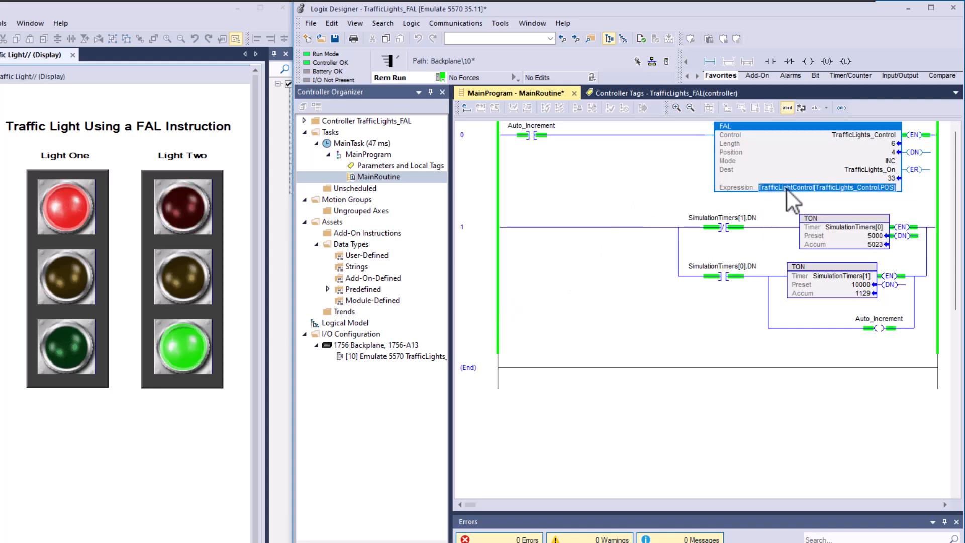
Select the Auto_Increment contact and view the monitored TrafficLightControl array values.
left_click(531, 125)
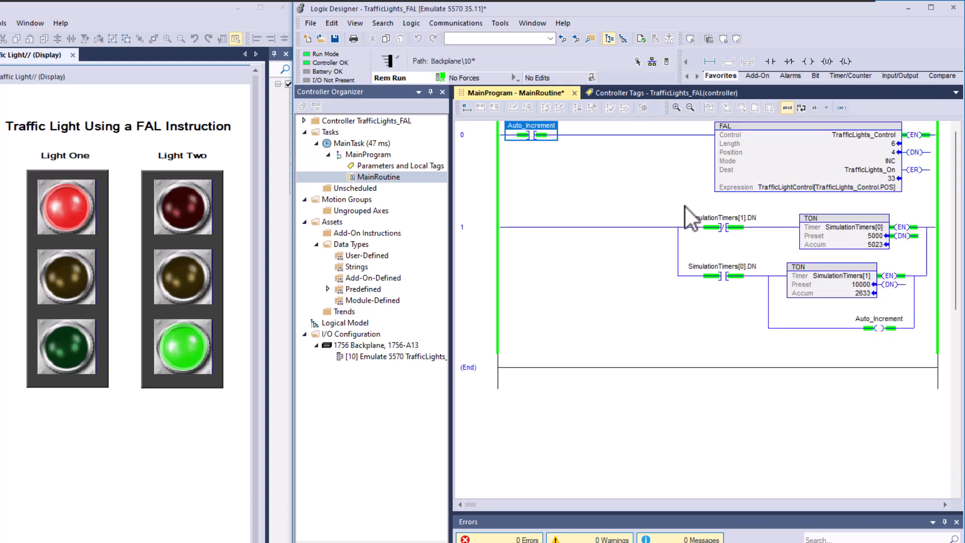
mouse_move(789, 197)
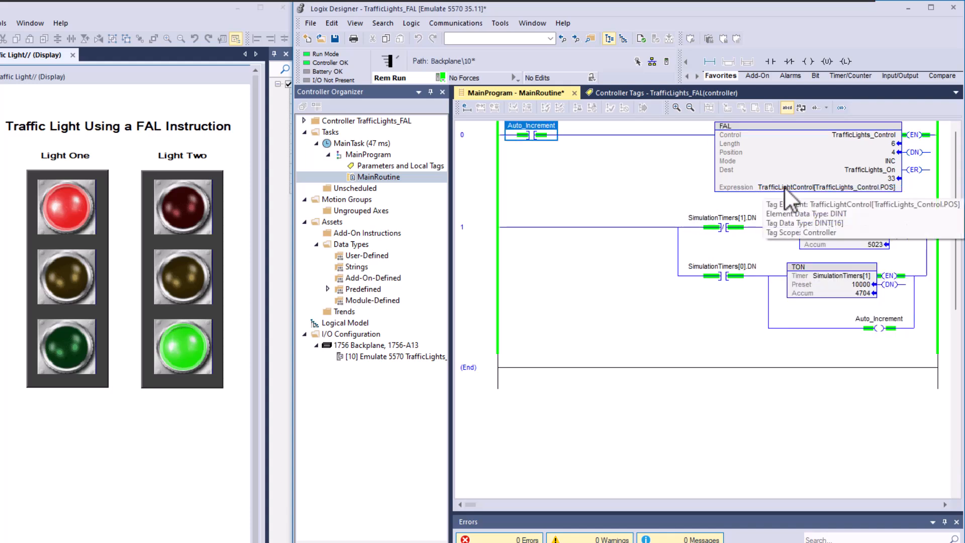
left_click(664, 93)
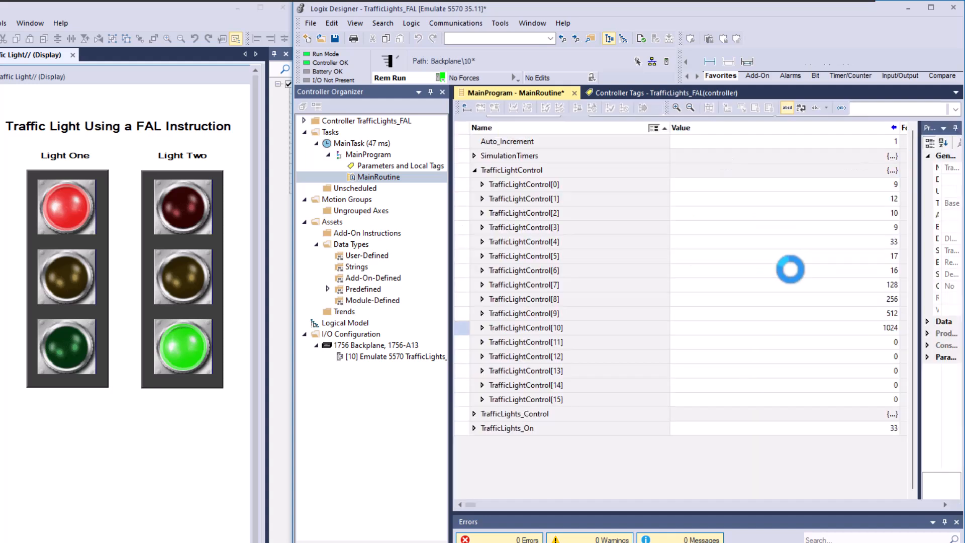
left_click(664, 93)
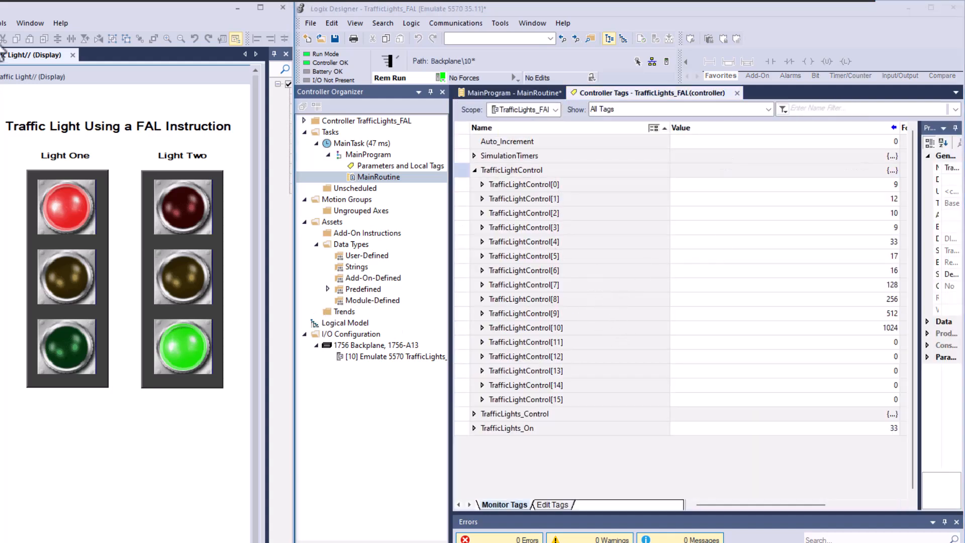
Confirm via Tag Substitution that Light One's red lamp uses TrafficLights_On, then select that tag.
right_click(66, 205)
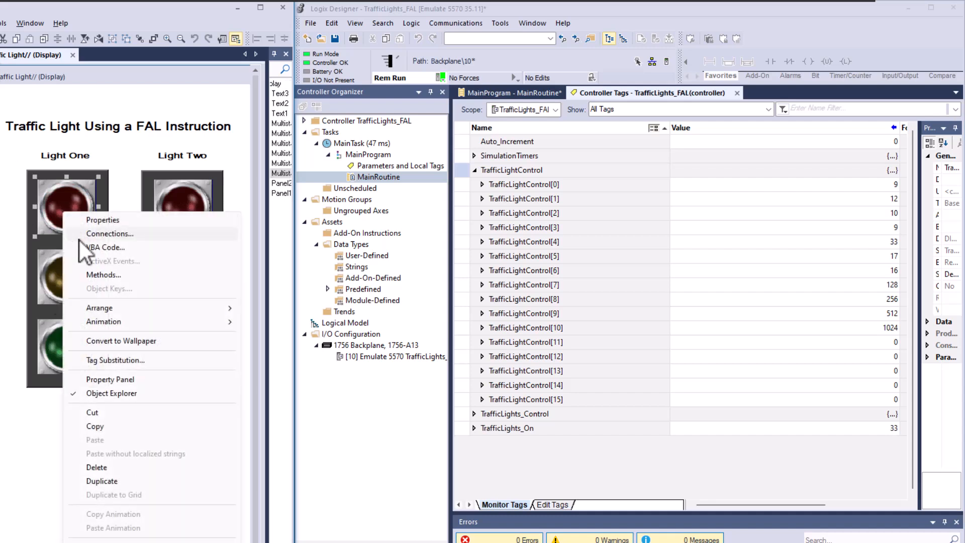
left_click(115, 360)
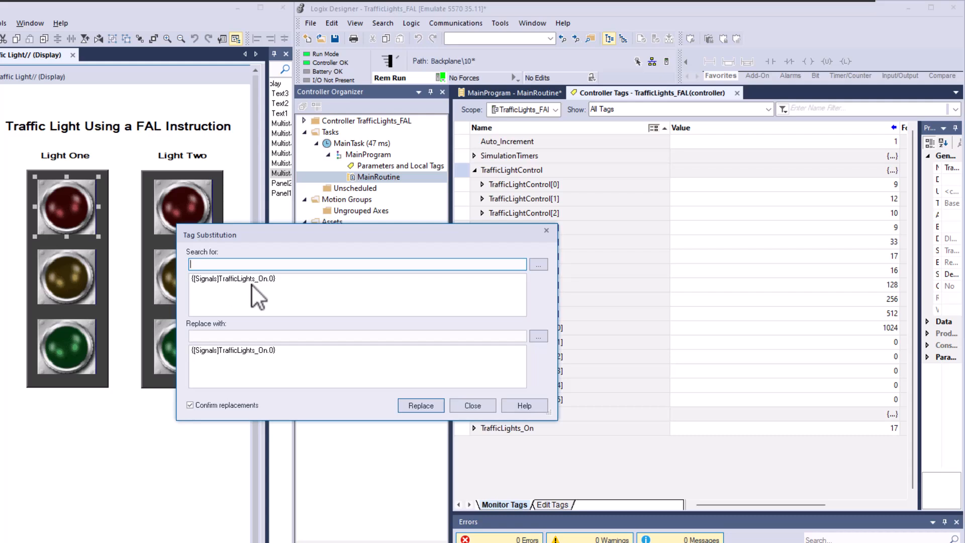
mouse_move(266, 296)
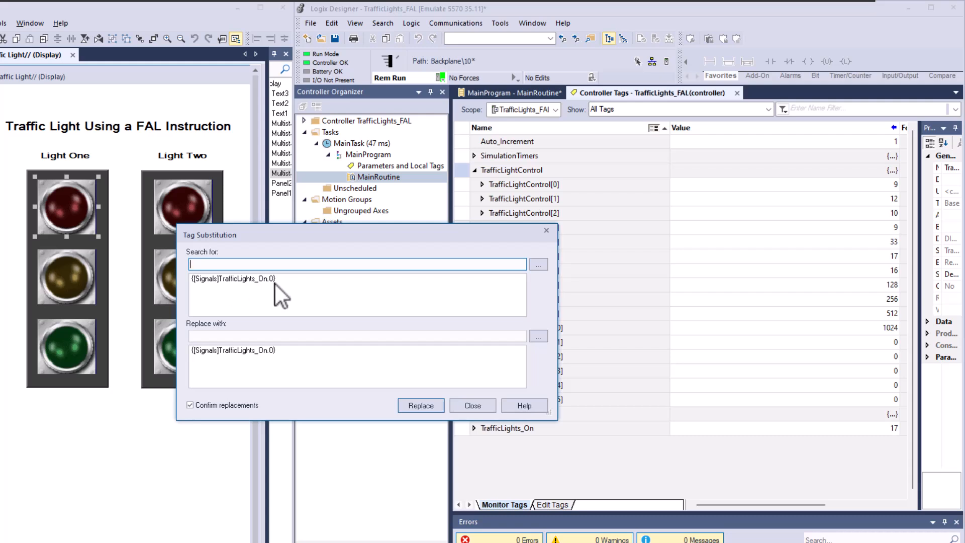
left_click(472, 405)
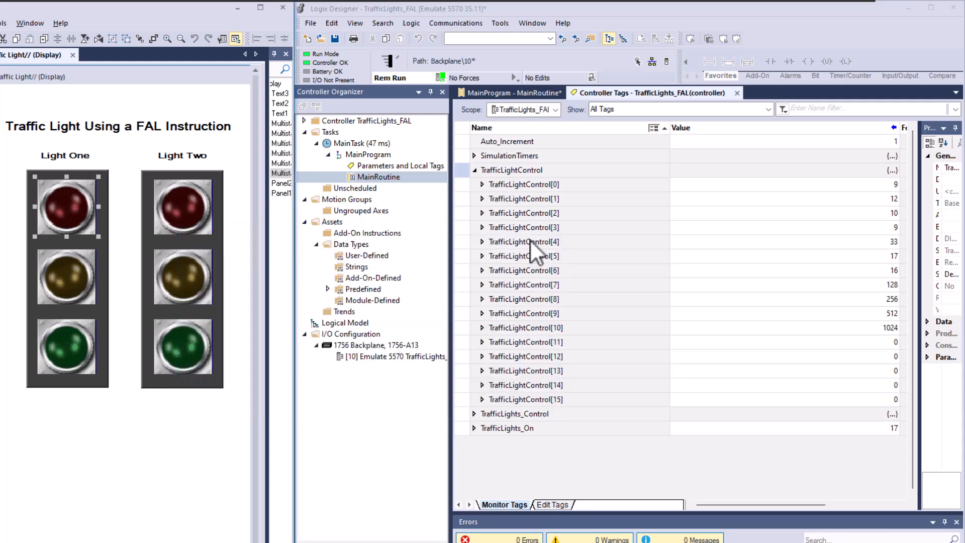
mouse_move(512, 203)
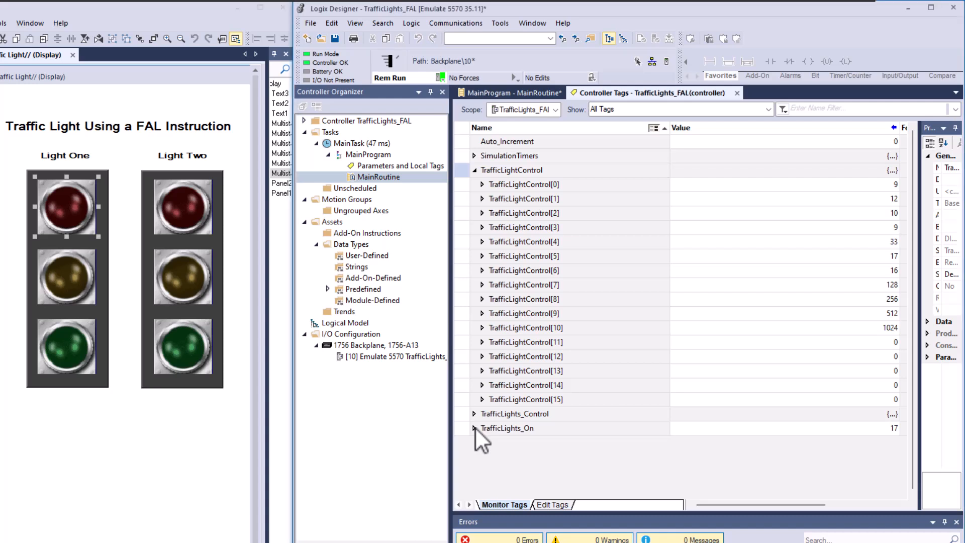
left_click(474, 428)
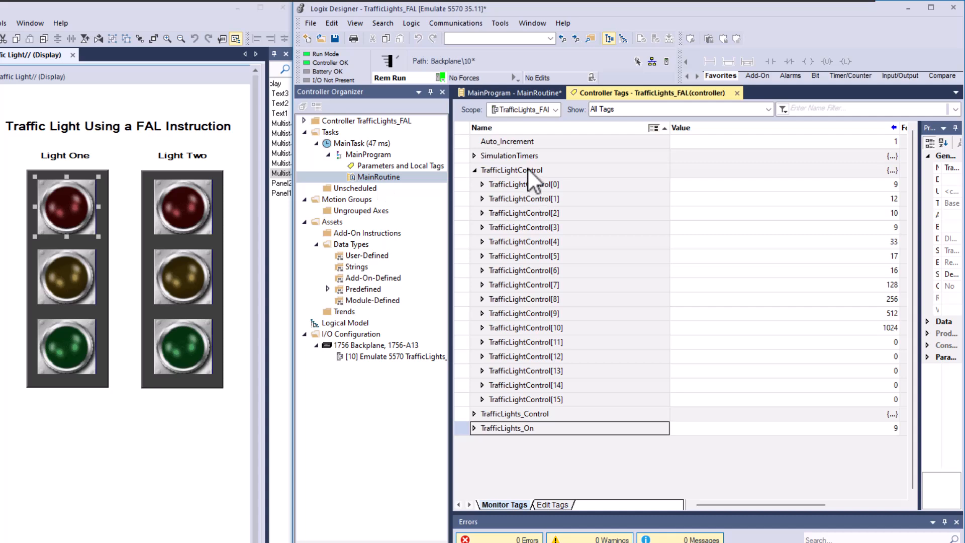
Switch to the MainProgram - MainRoutine tab showing the FAL instruction.
left_click(510, 93)
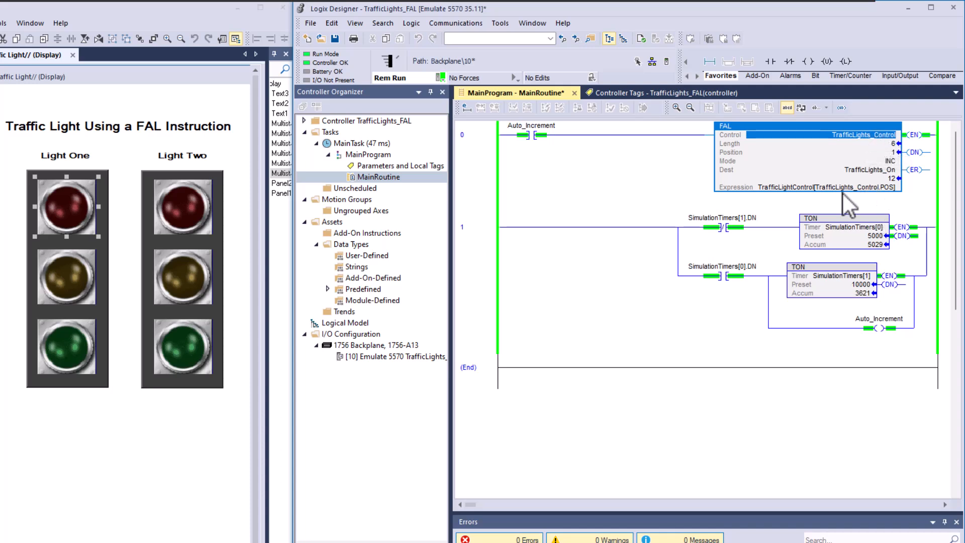
mouse_move(853, 187)
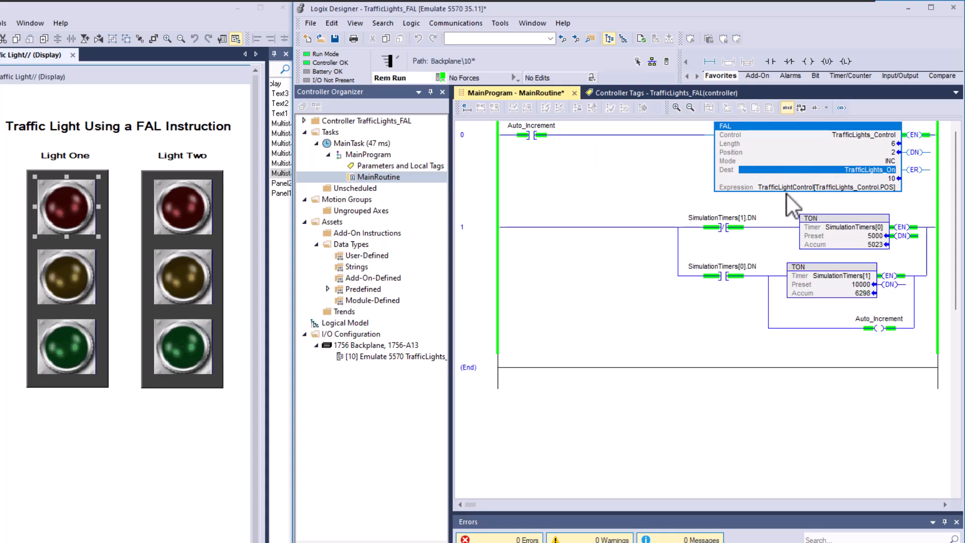
right_click(801, 187)
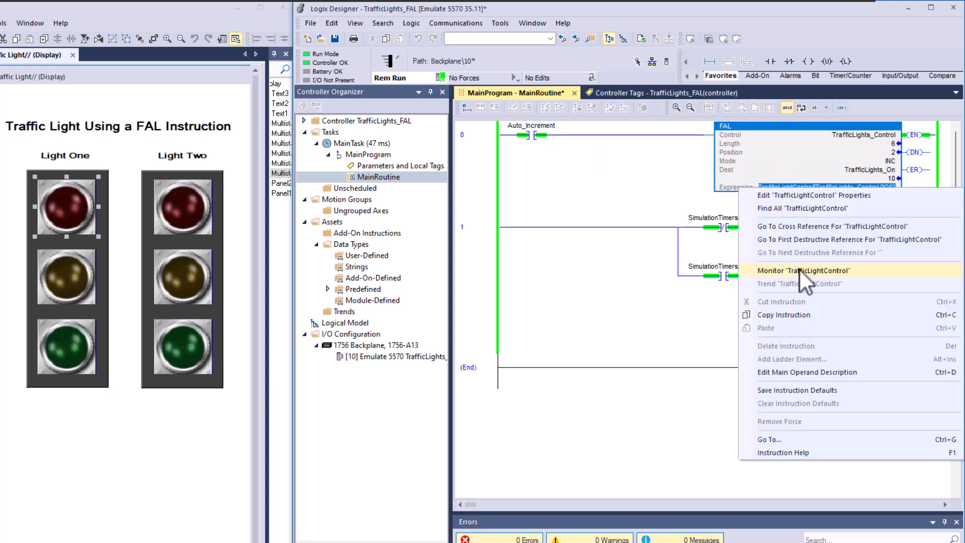
left_click(801, 270)
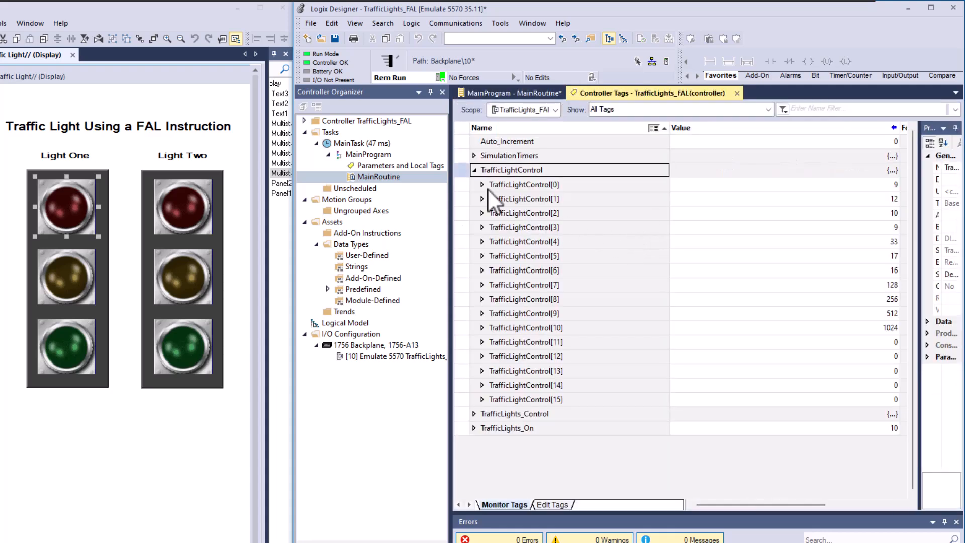
left_click(483, 183)
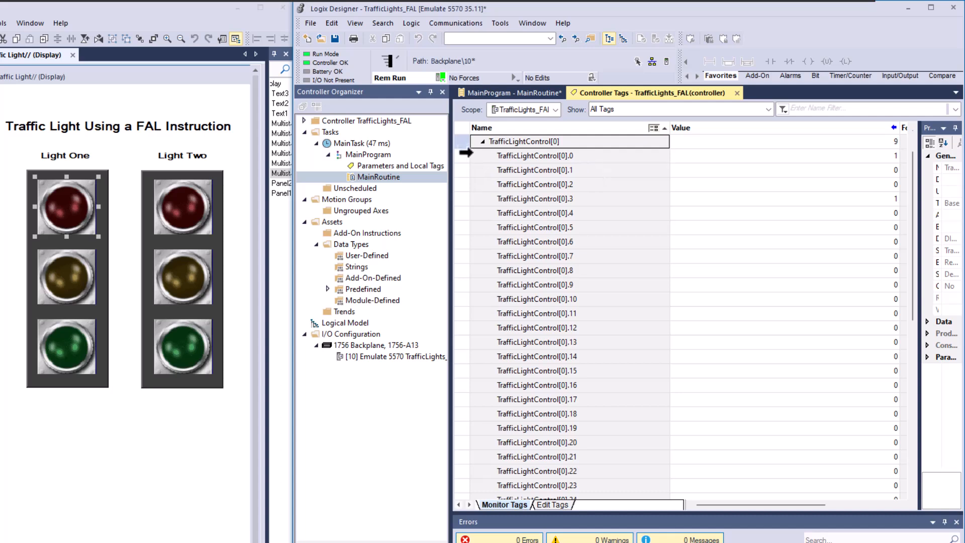
left_click(554, 155)
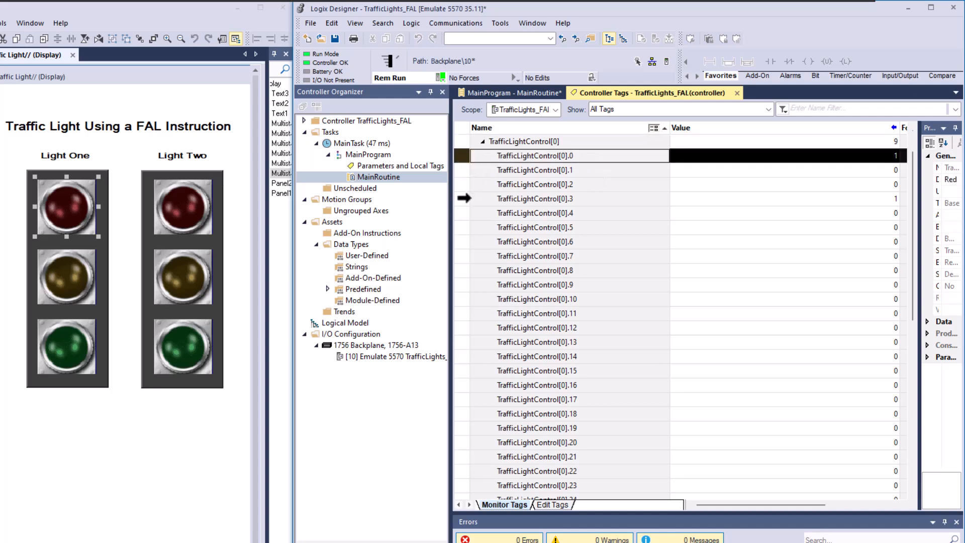
left_click(535, 198)
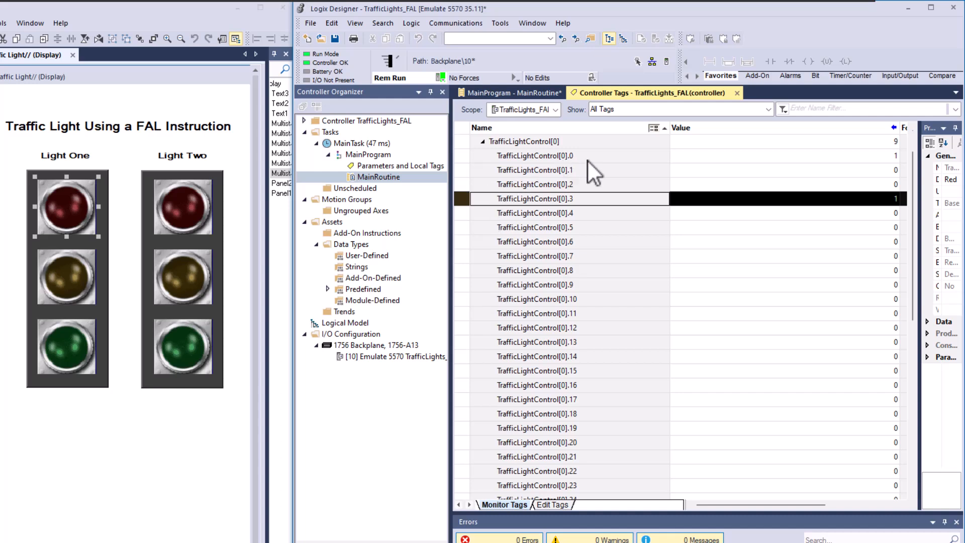
mouse_move(579, 212)
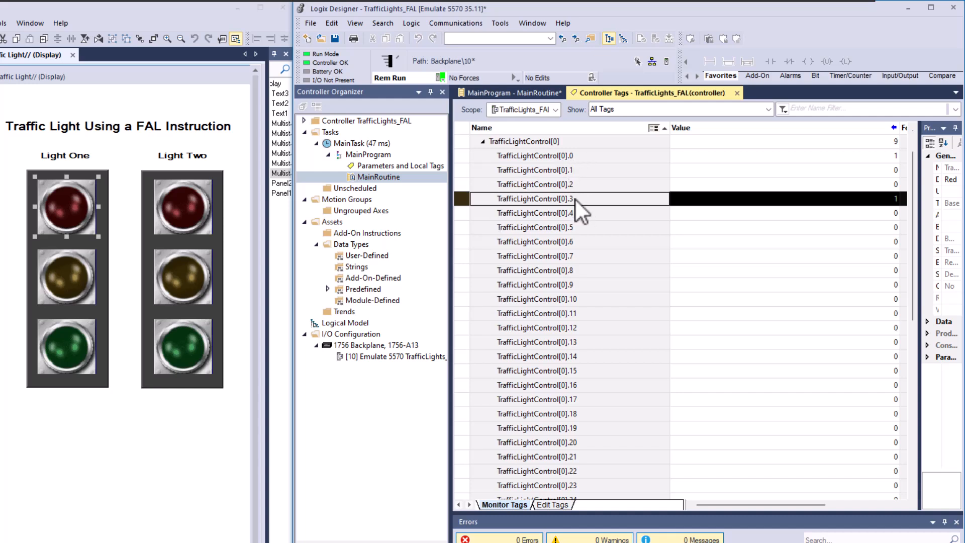
mouse_move(557, 221)
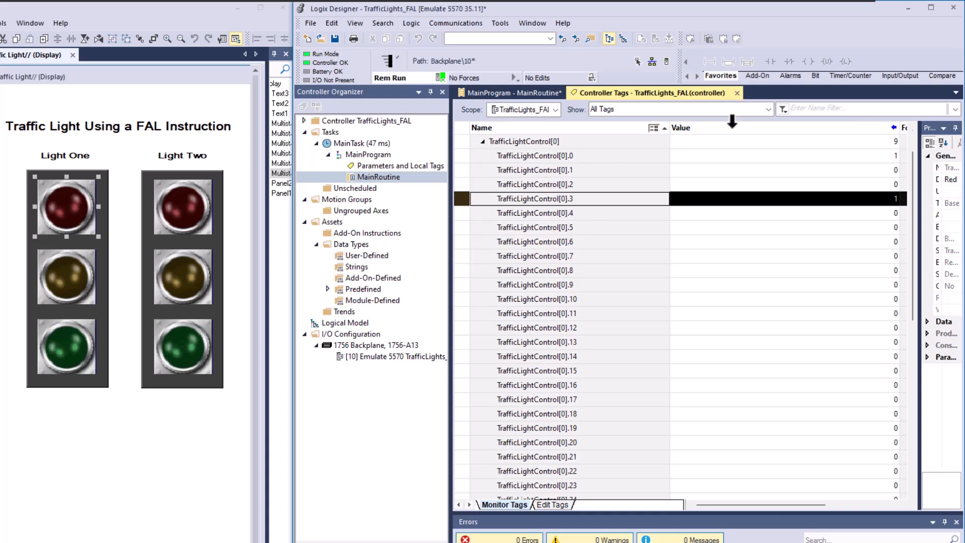
mouse_move(878, 159)
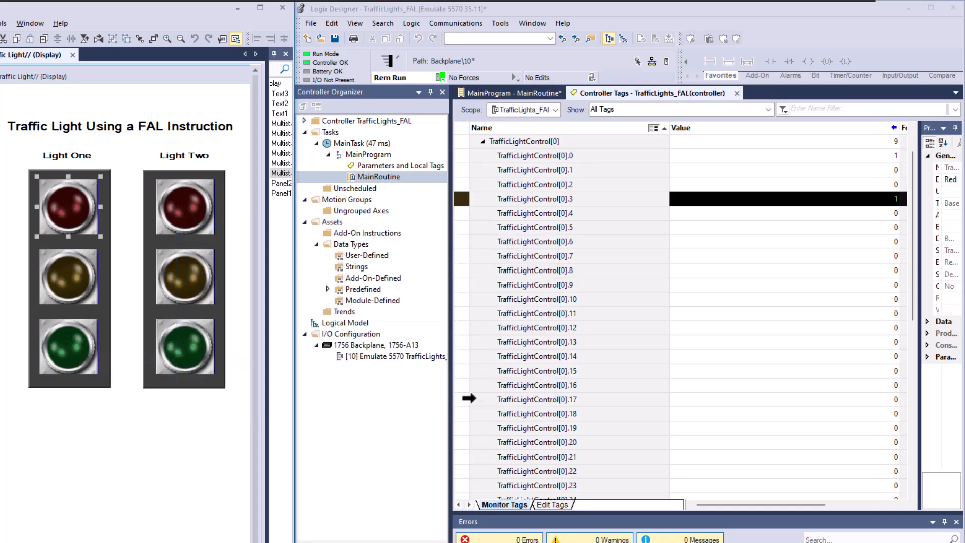
left_click(184, 206)
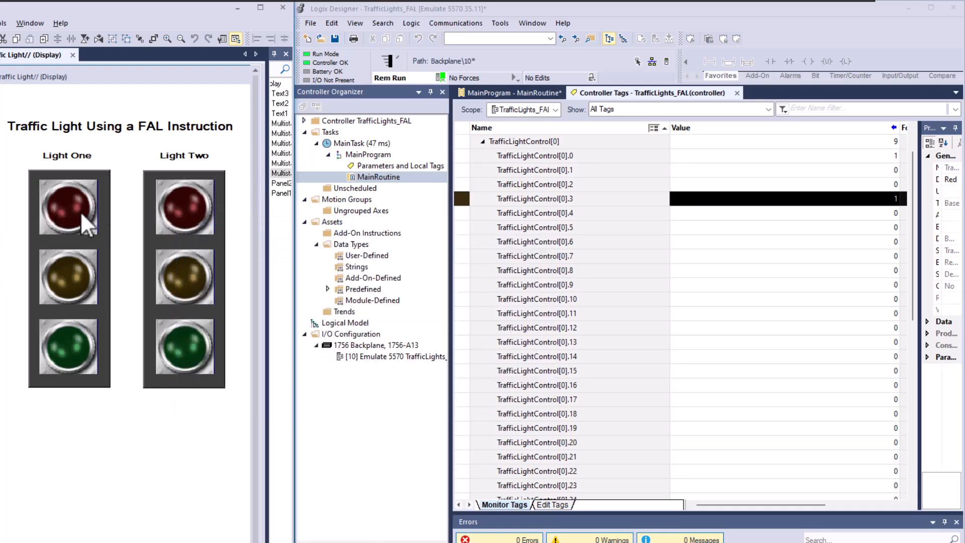
left_click(184, 206)
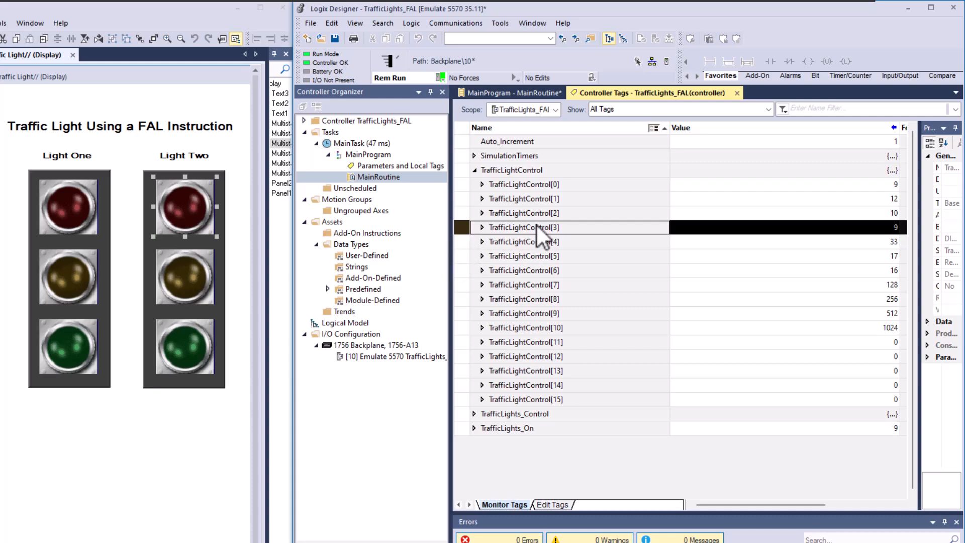
mouse_move(505, 224)
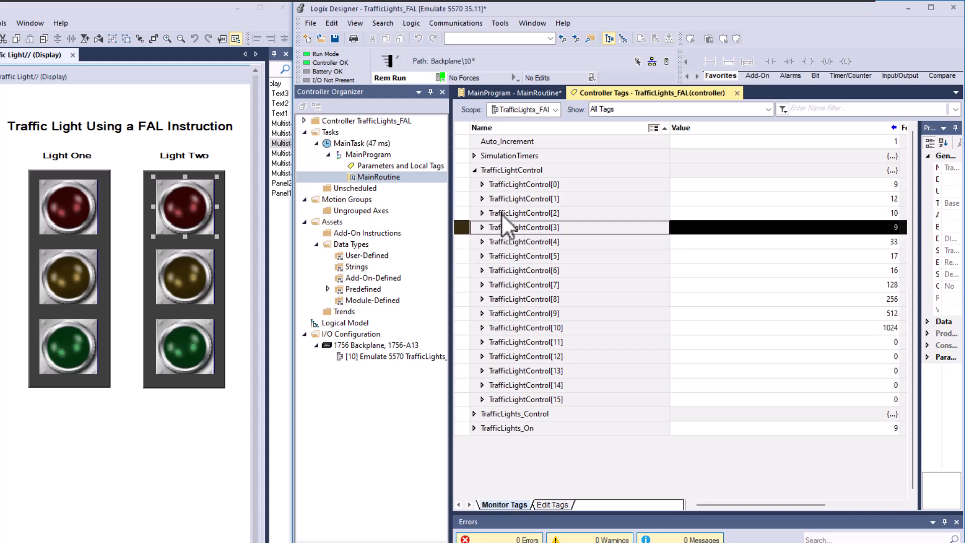
mouse_move(400, 191)
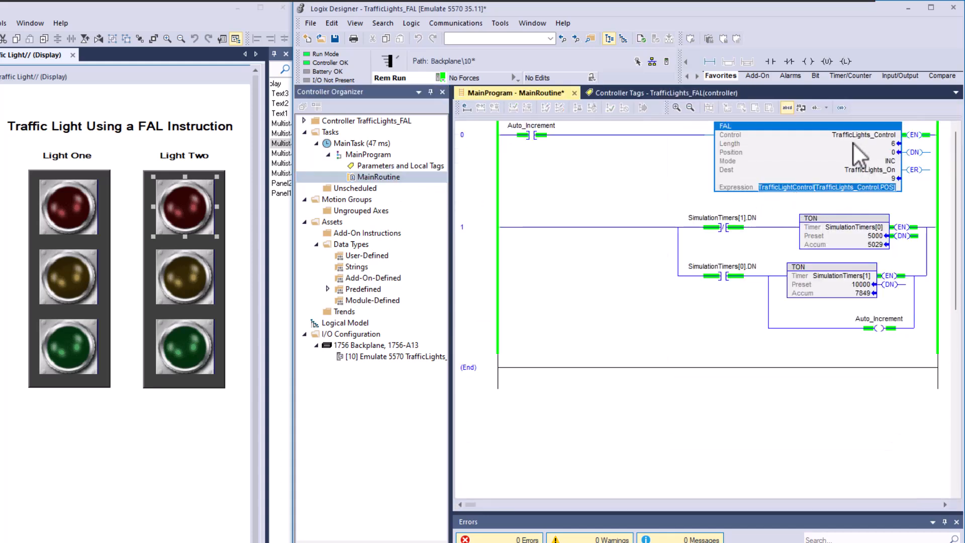
mouse_move(868, 197)
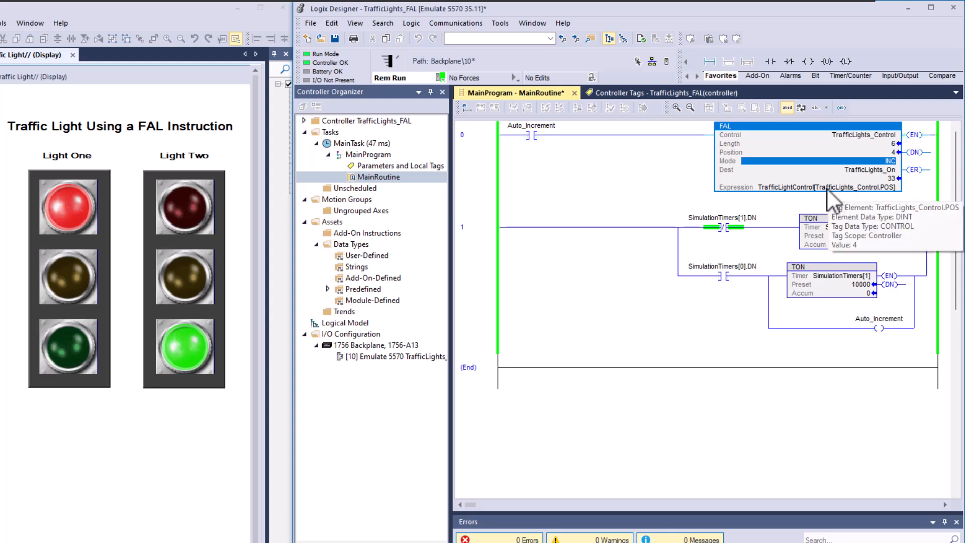
mouse_move(844, 200)
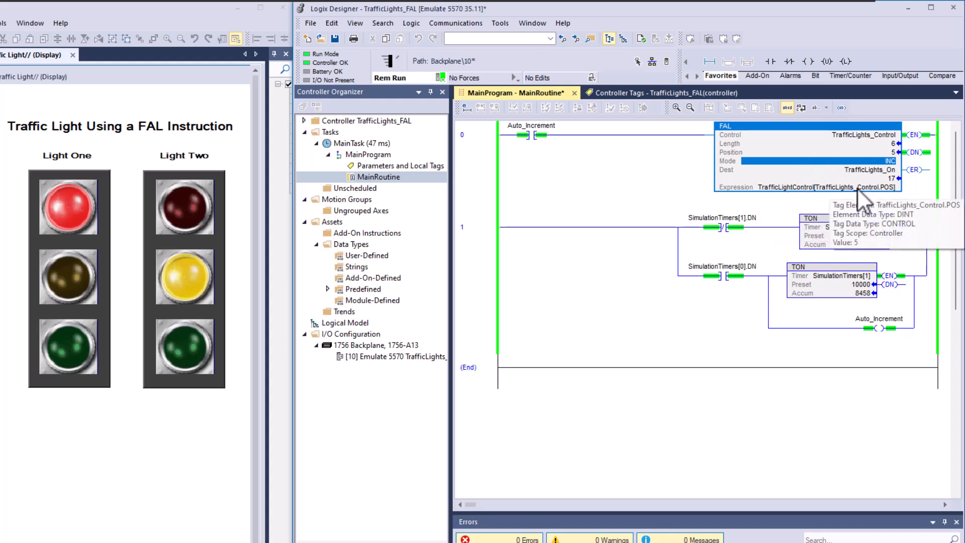
Bring up the context menu for TrafficLightControl in the FAL Expression.
right_click(819, 187)
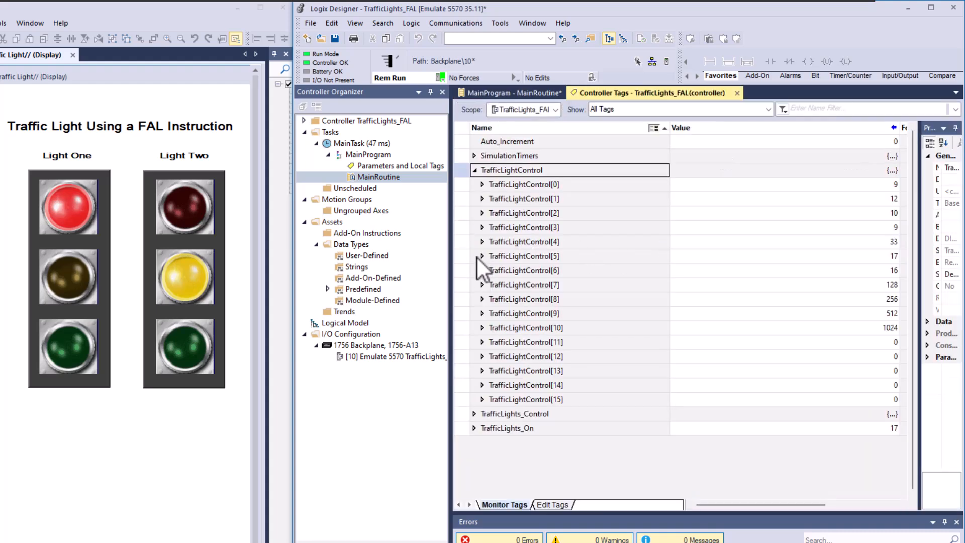
Compare TrafficLightControl[5] and [0] against the FAL position, ending on MainRoutine.
left_click(523, 255)
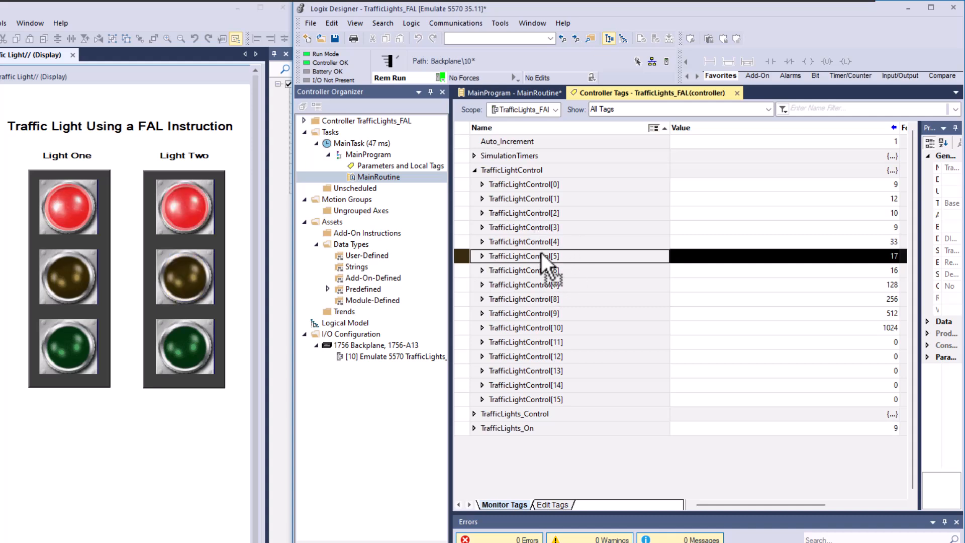
mouse_move(486, 121)
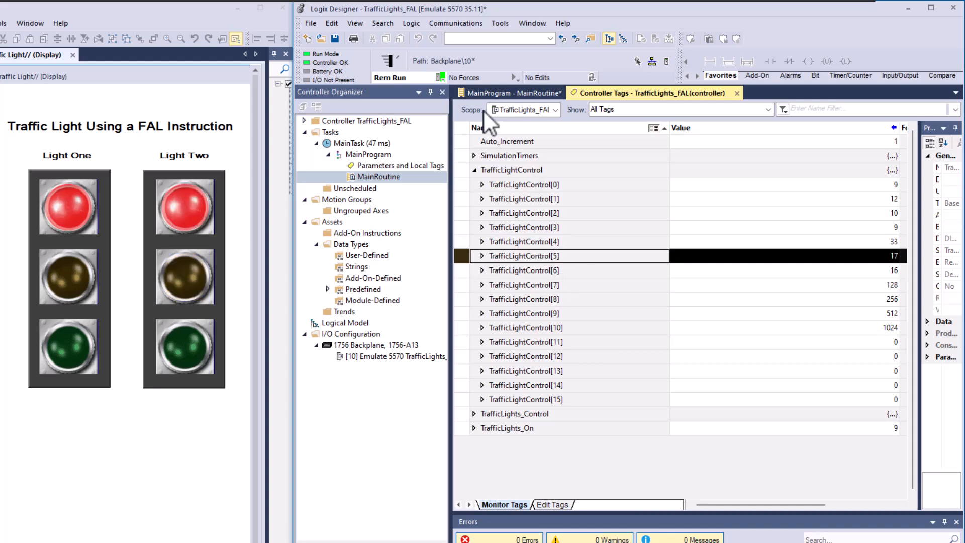
left_click(512, 93)
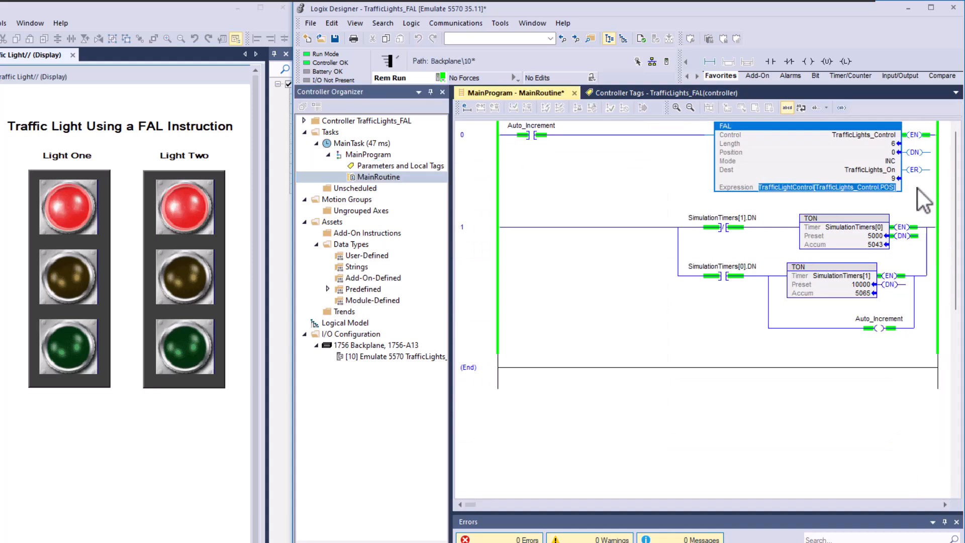
mouse_move(861, 201)
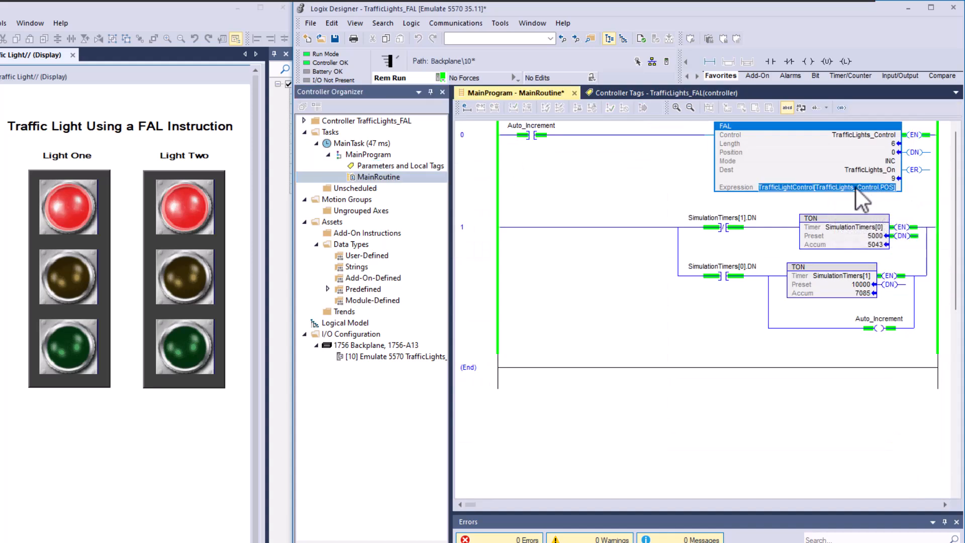
mouse_move(791, 197)
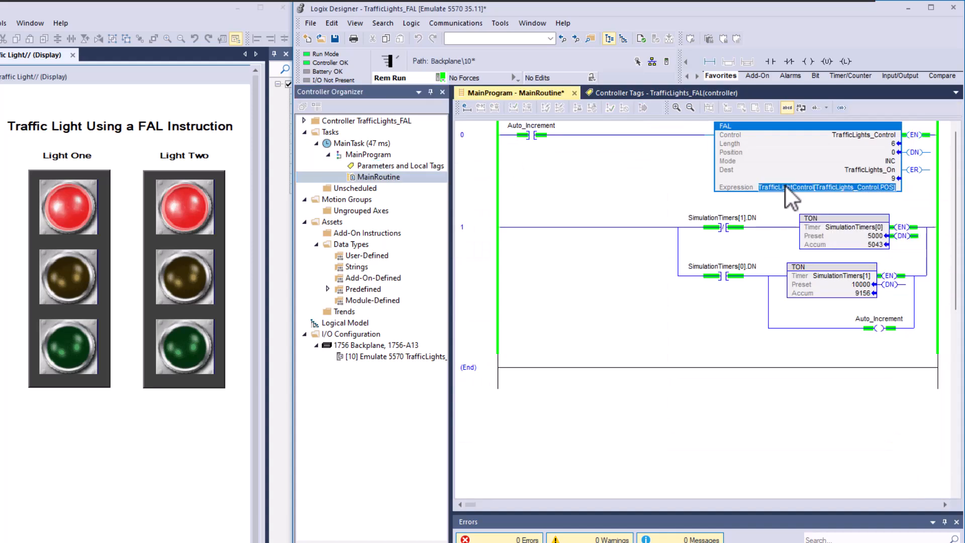
left_click(646, 93)
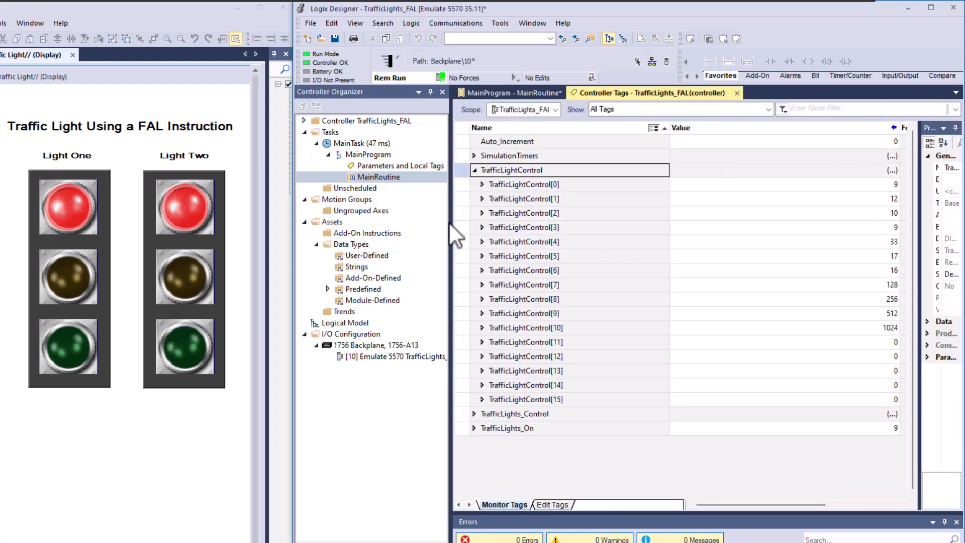
left_click(523, 184)
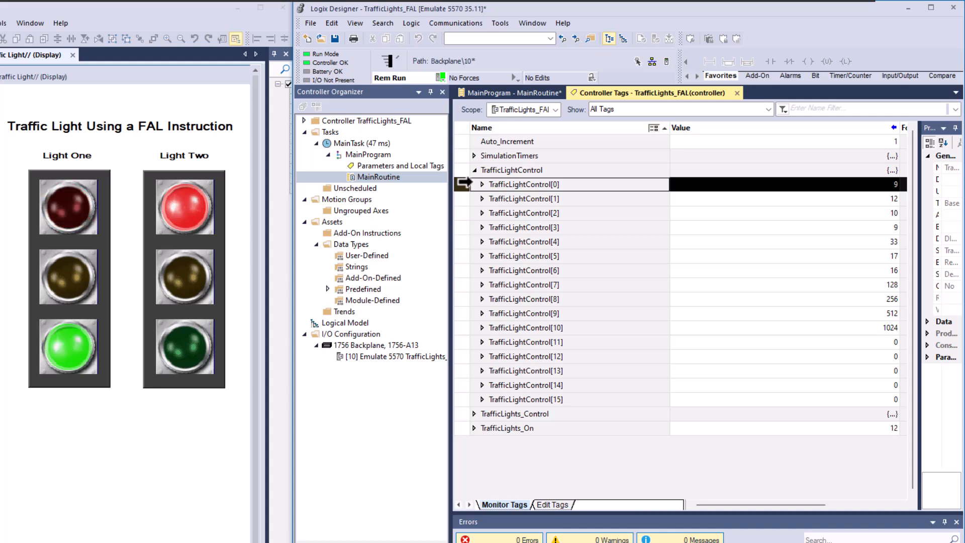
left_click(508, 92)
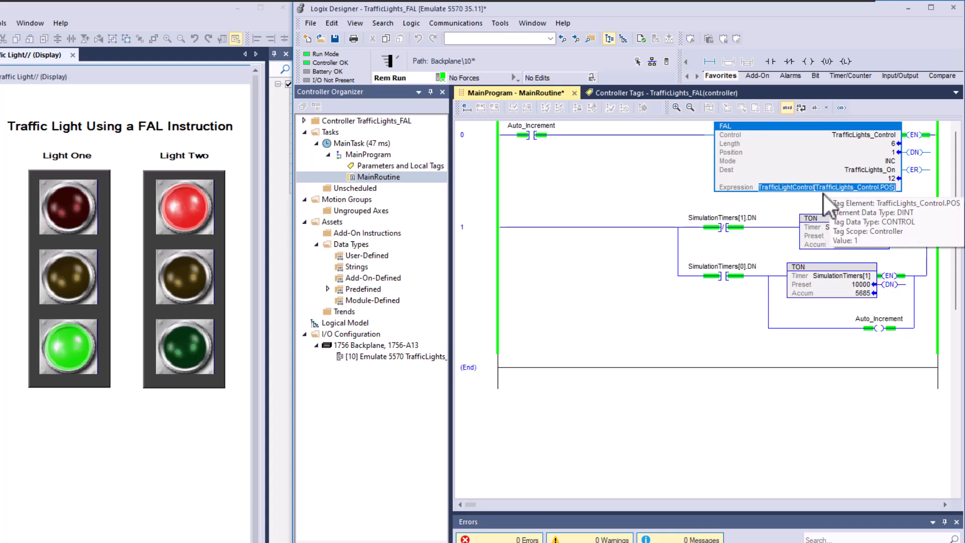
Monitor TrafficLightControl, inspect bits 2 and 3 of element [1], then reopen MainRoutine.
right_click(806, 186)
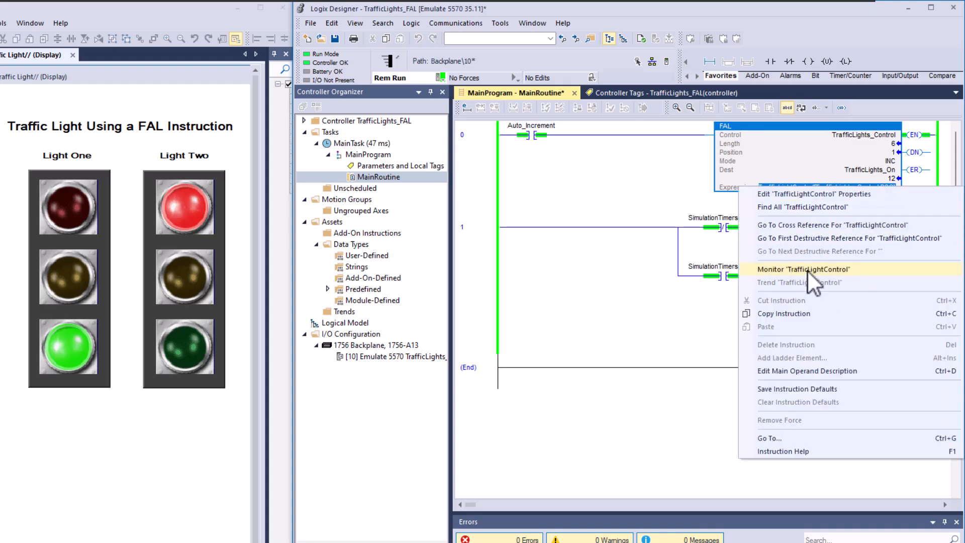
left_click(803, 269)
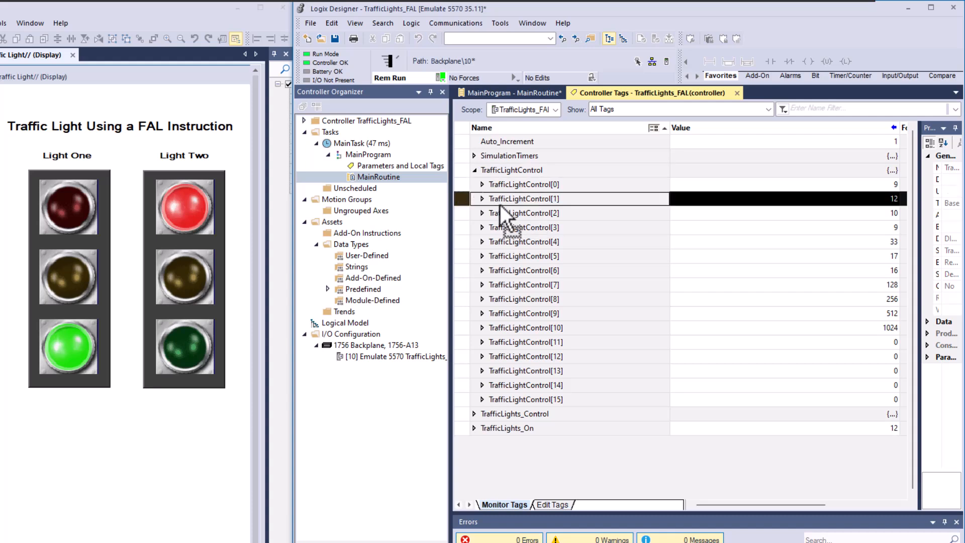
left_click(483, 198)
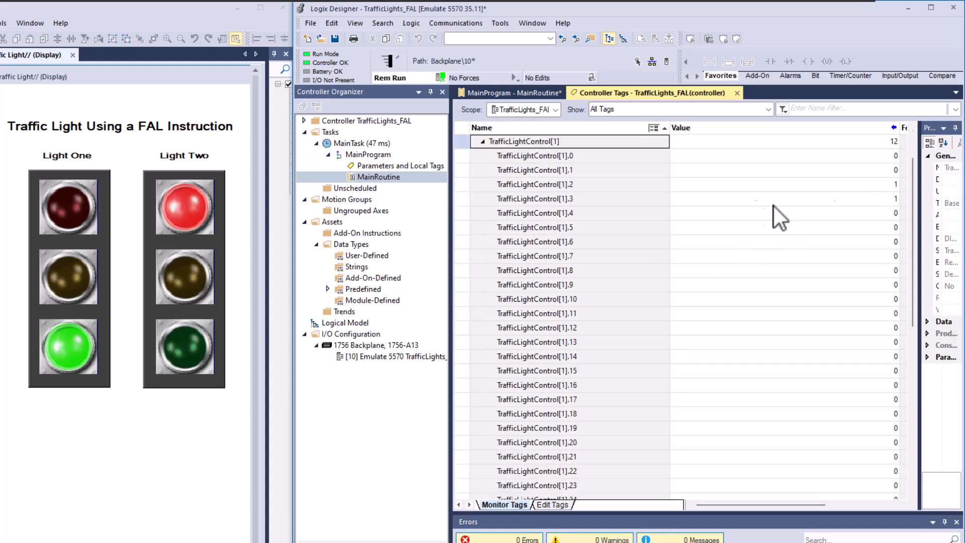
left_click(535, 184)
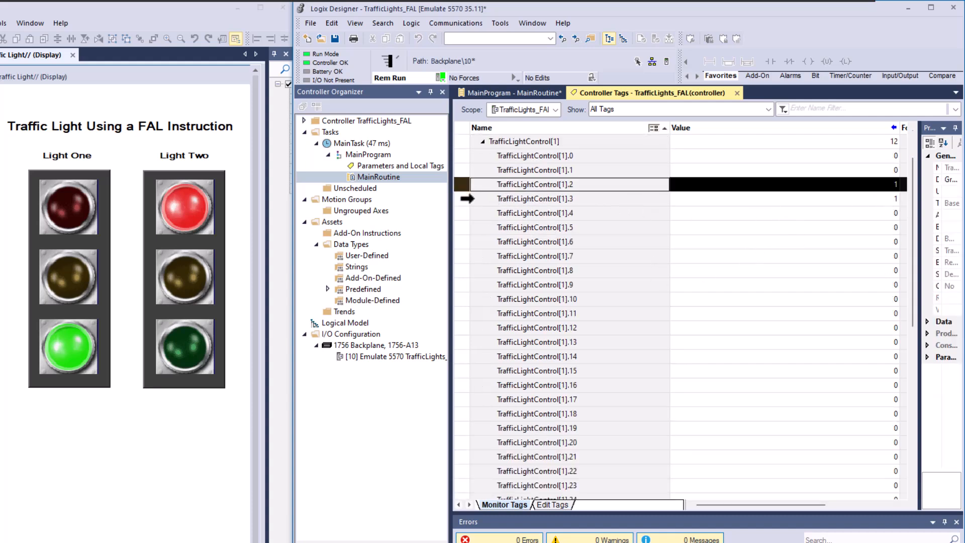
left_click(534, 198)
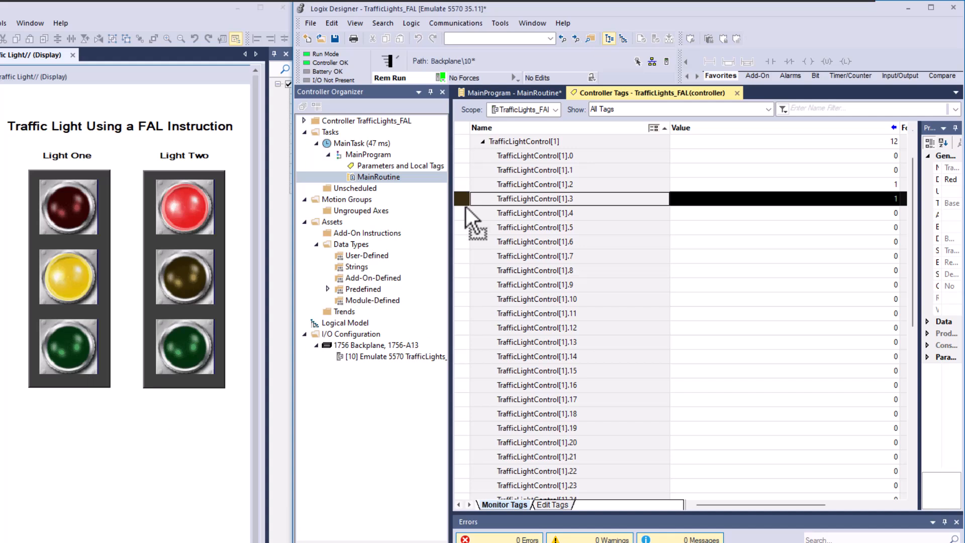
left_click(379, 177)
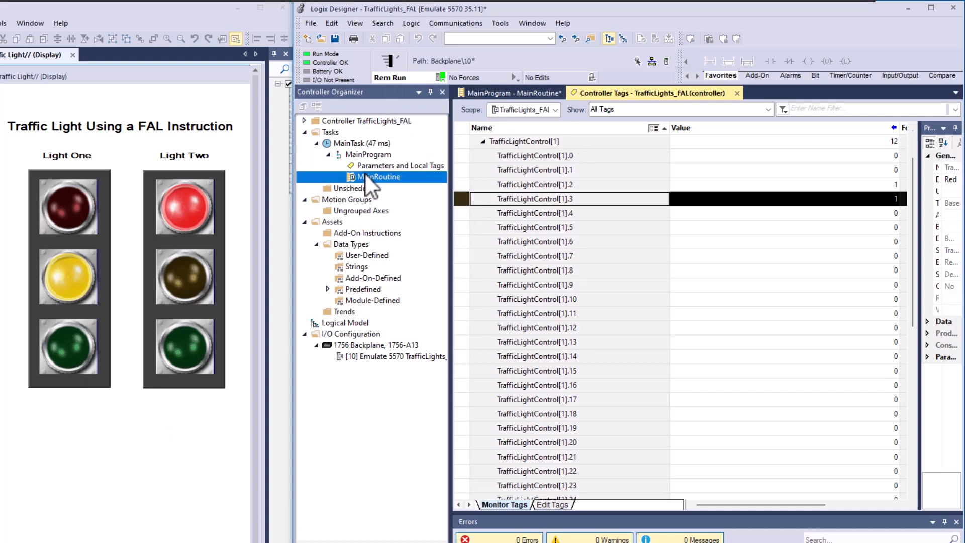
double_click(380, 177)
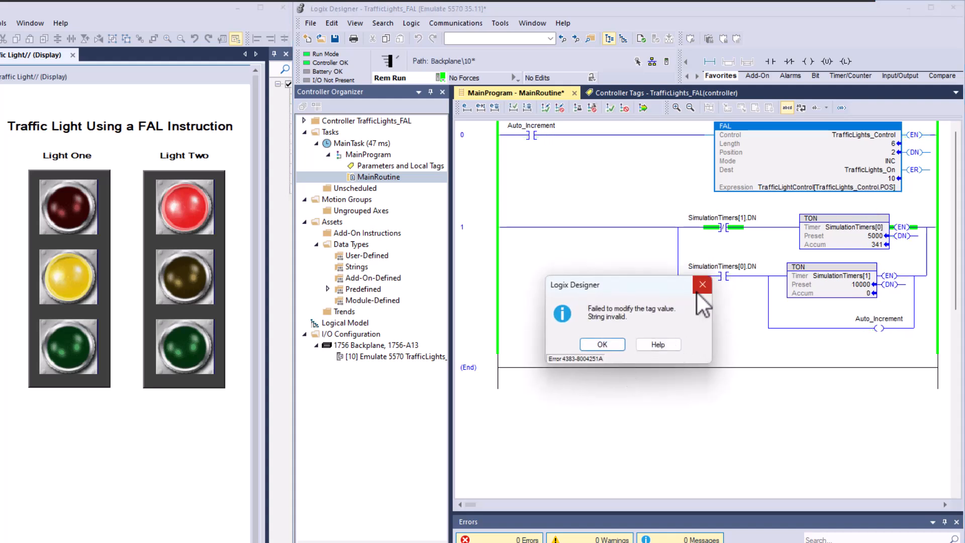
Dismiss the 'Failed to modify the tag value' message.
left_click(601, 344)
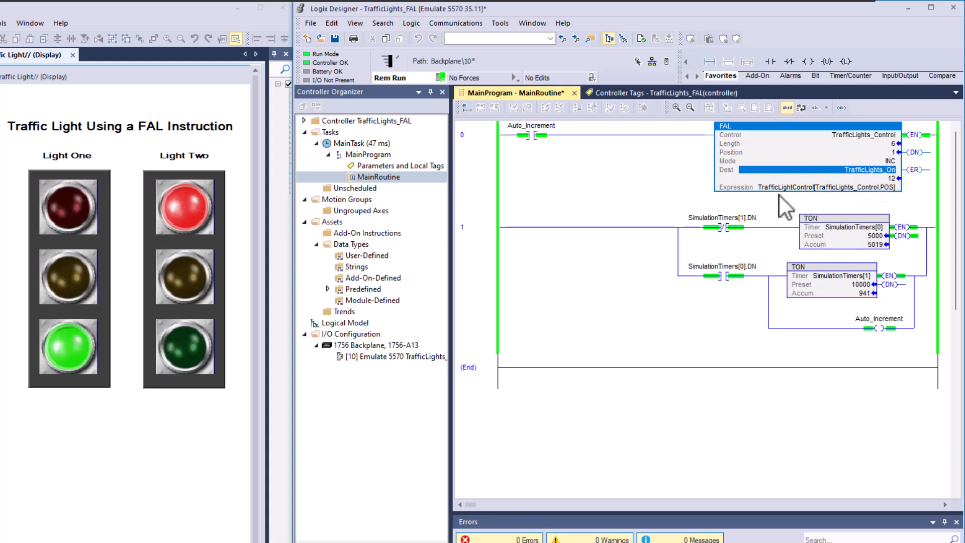
mouse_move(674, 200)
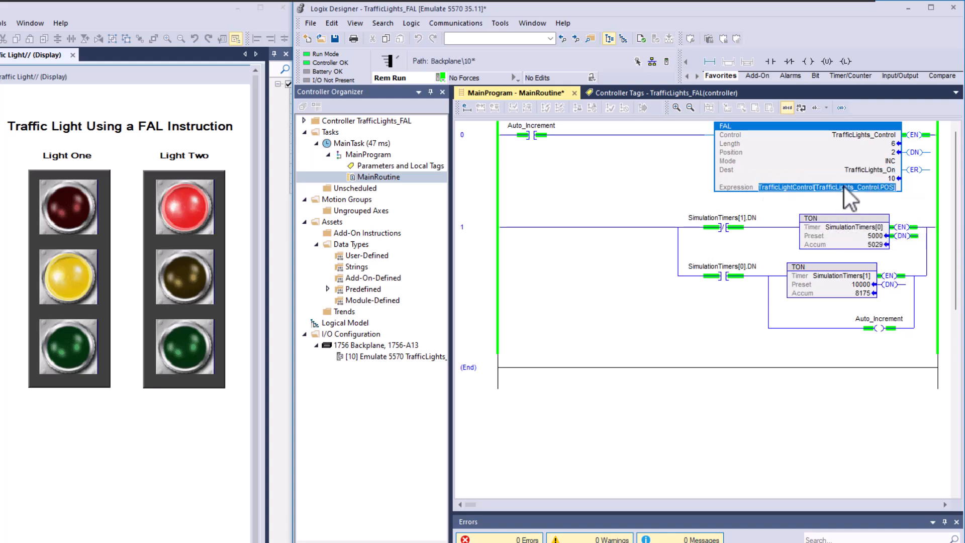
mouse_move(849, 188)
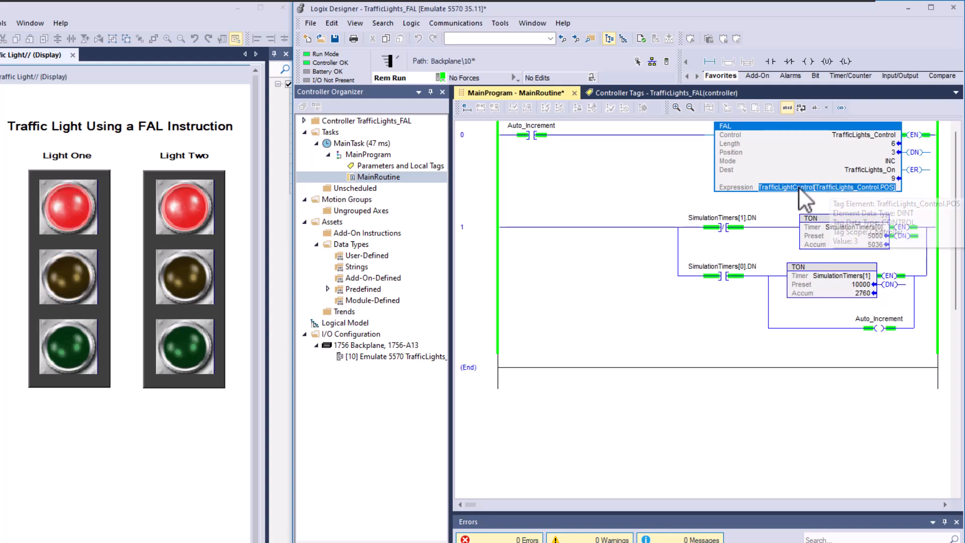
Monitor TrafficLightControl, expand element [3] to view its bits, then return to MainRoutine.
right_click(794, 187)
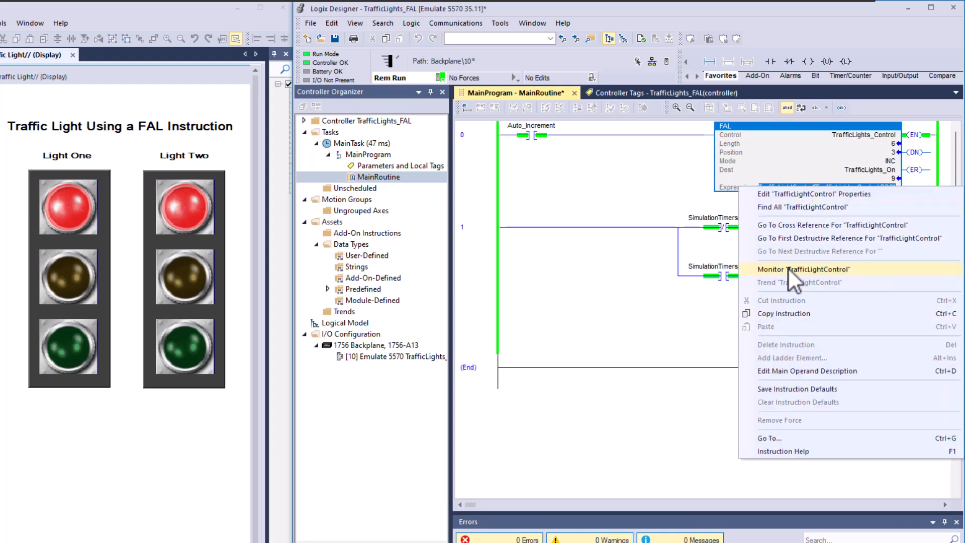
left_click(802, 269)
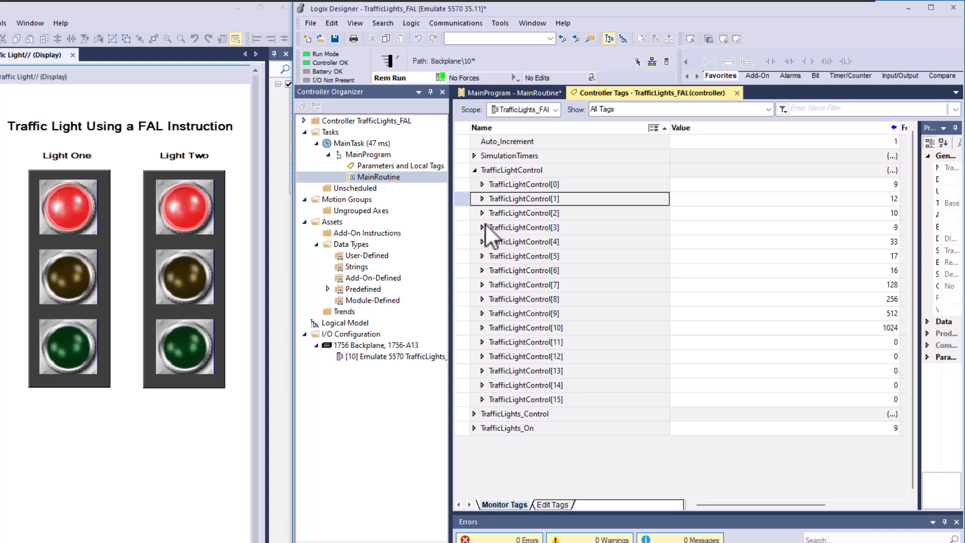
left_click(483, 228)
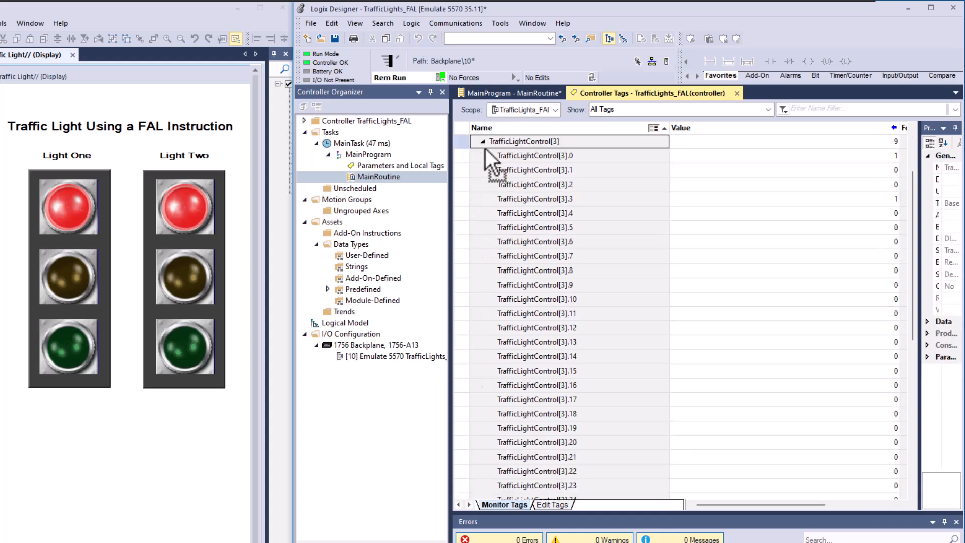
left_click(483, 140)
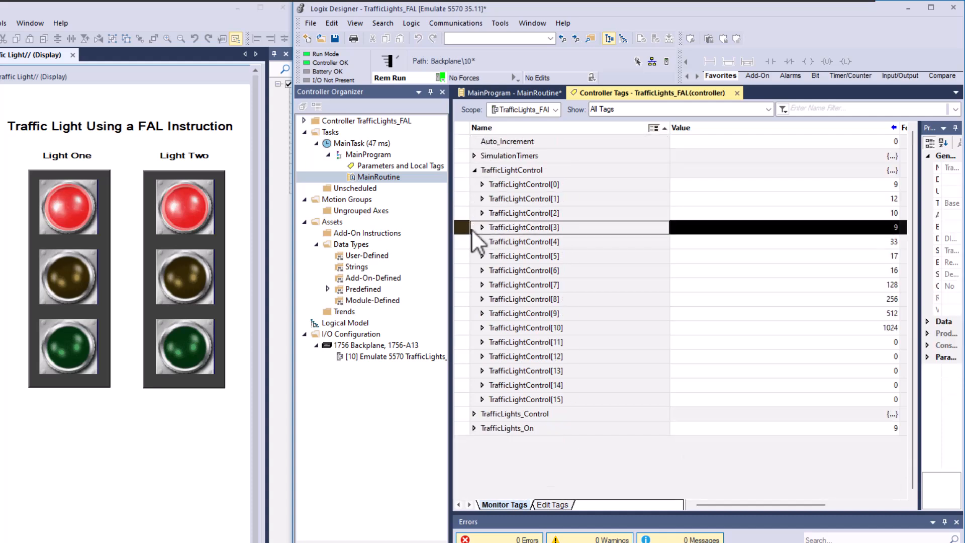
left_click(482, 227)
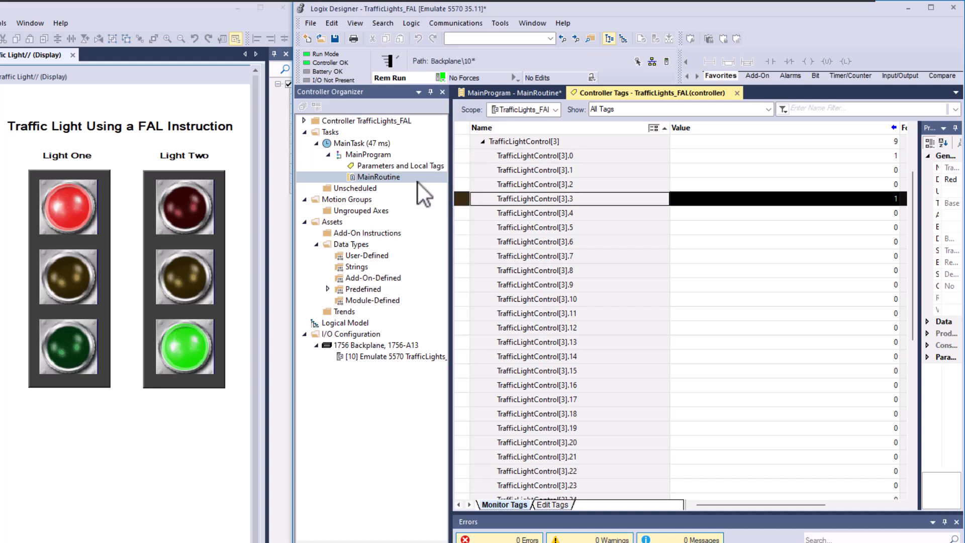
left_click(505, 93)
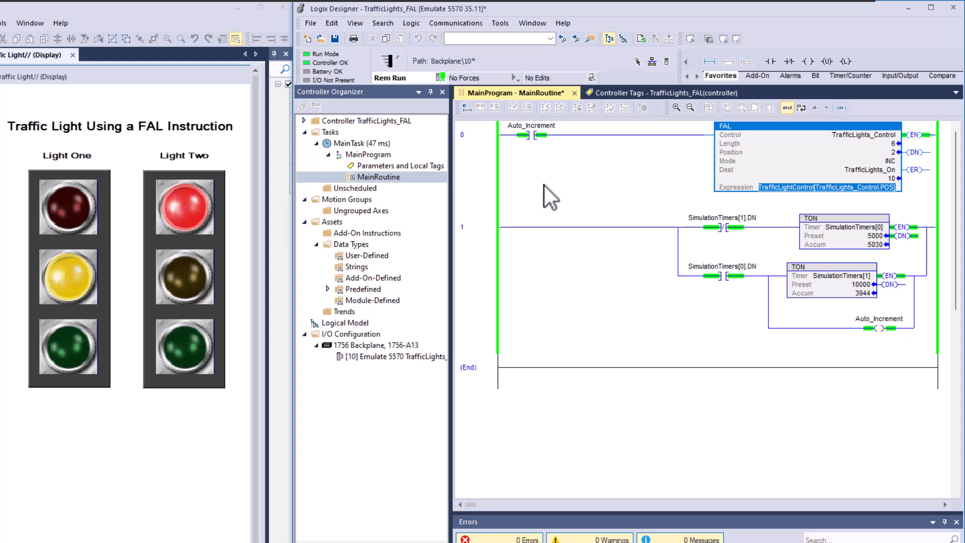
mouse_move(562, 203)
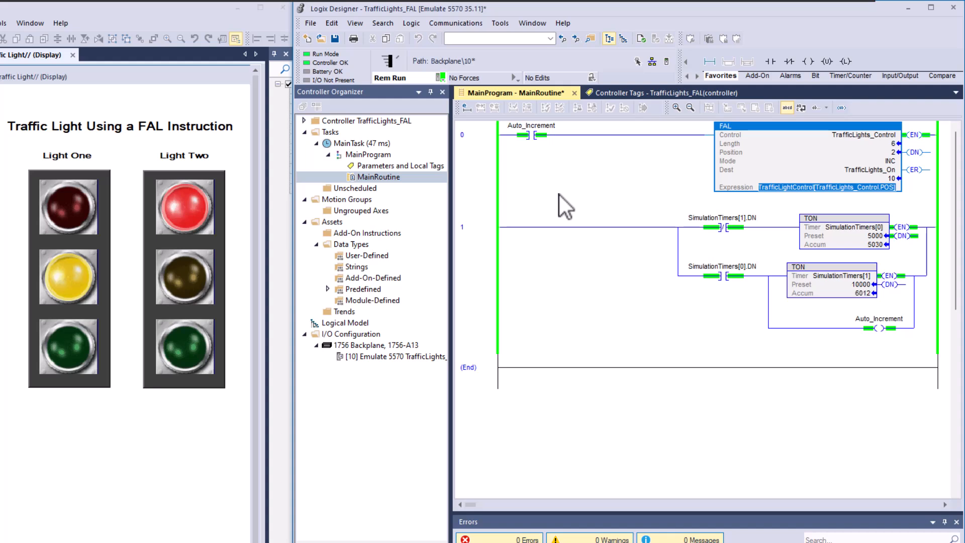